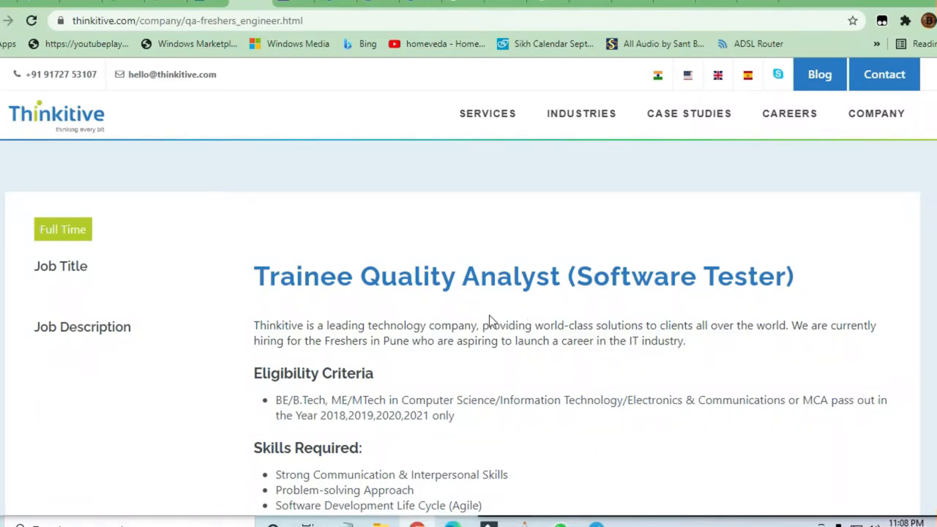
scroll("down", 3)
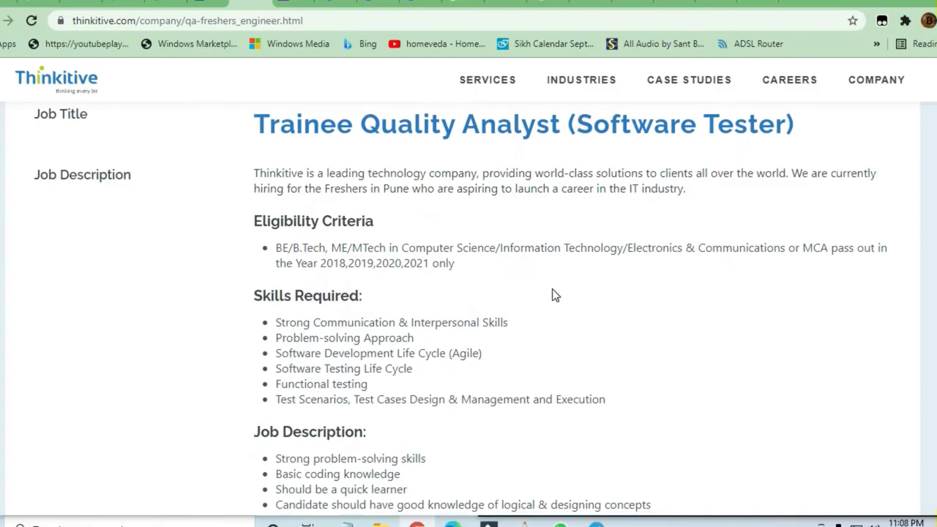
scroll("down", 3)
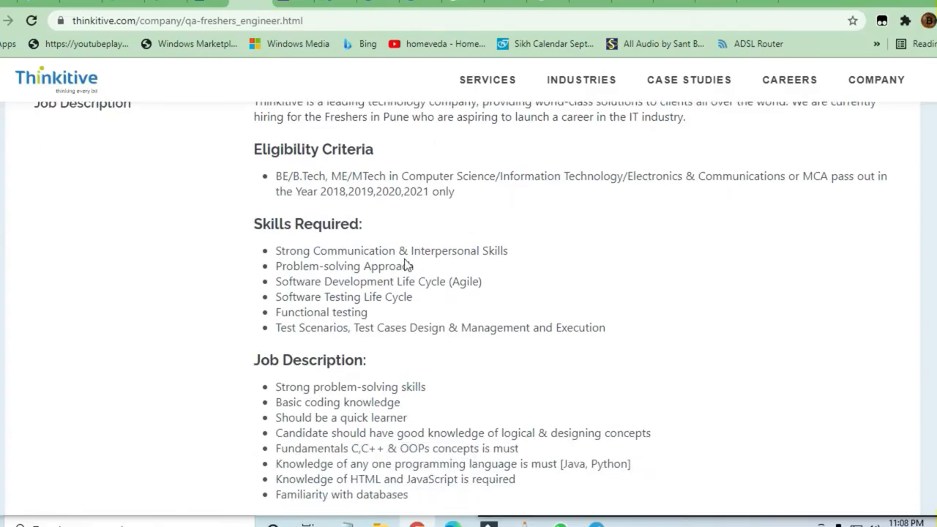
mouse_move(373, 213)
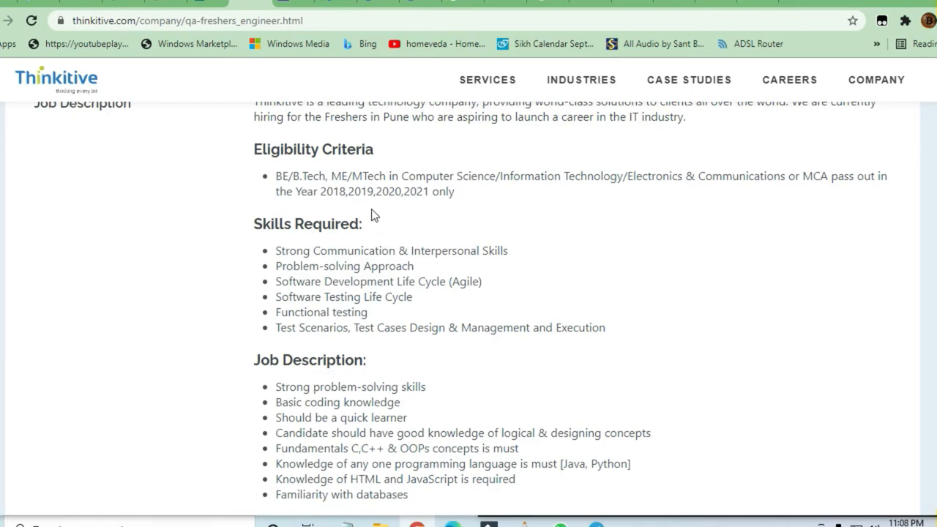
mouse_move(461, 303)
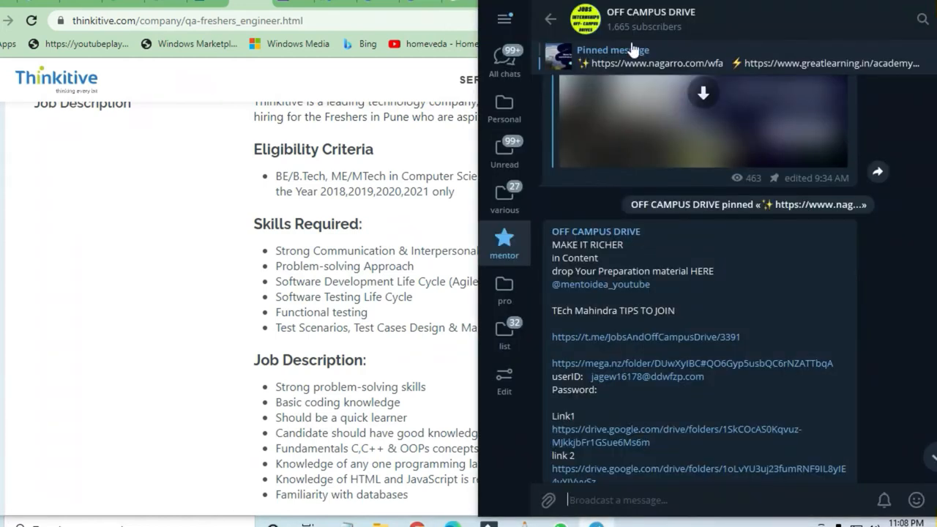
scroll("down", 3)
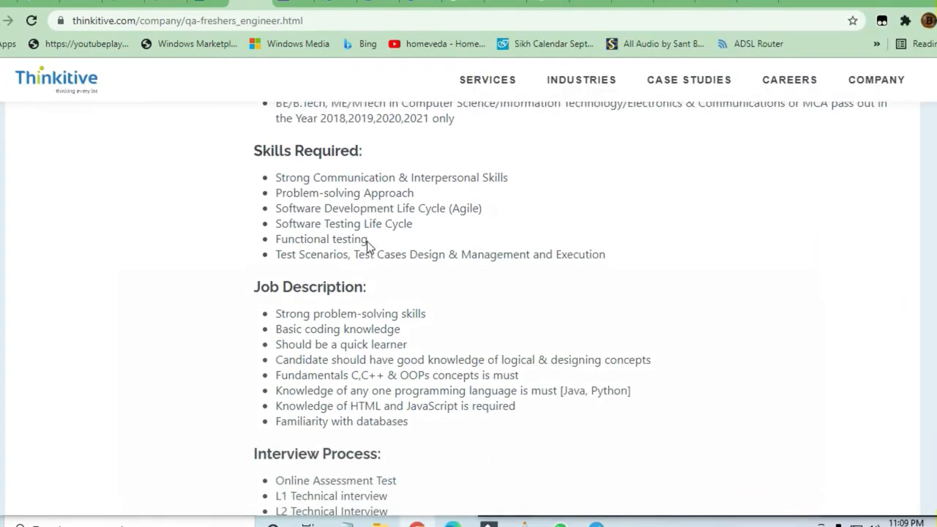
scroll("down", 3)
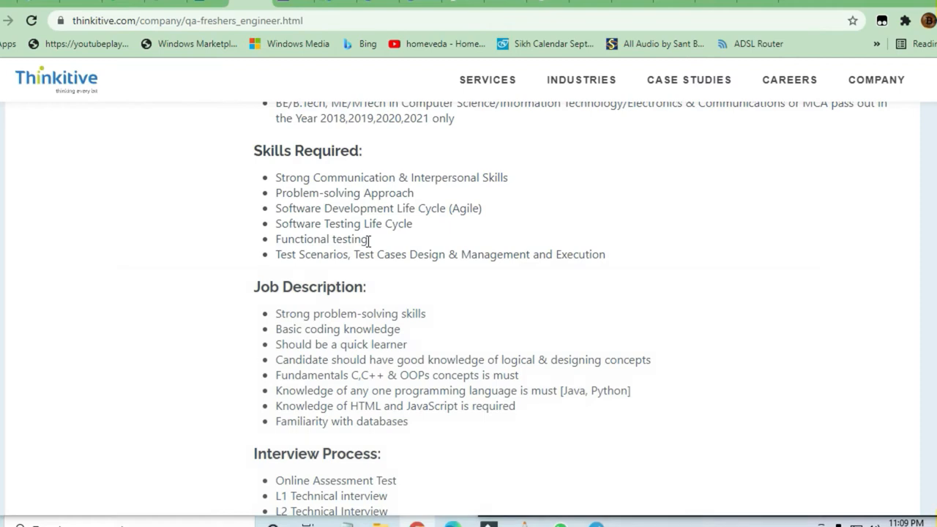
scroll("down", 3)
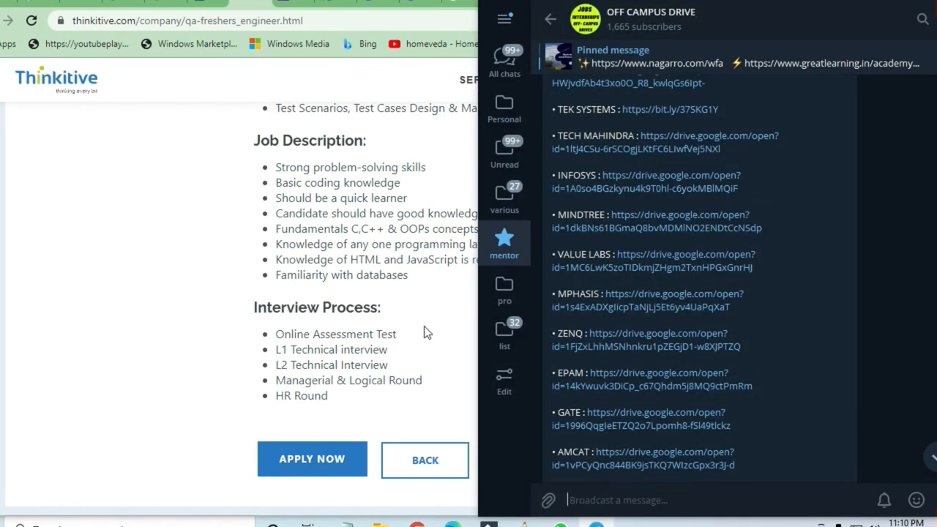
scroll("down", 3)
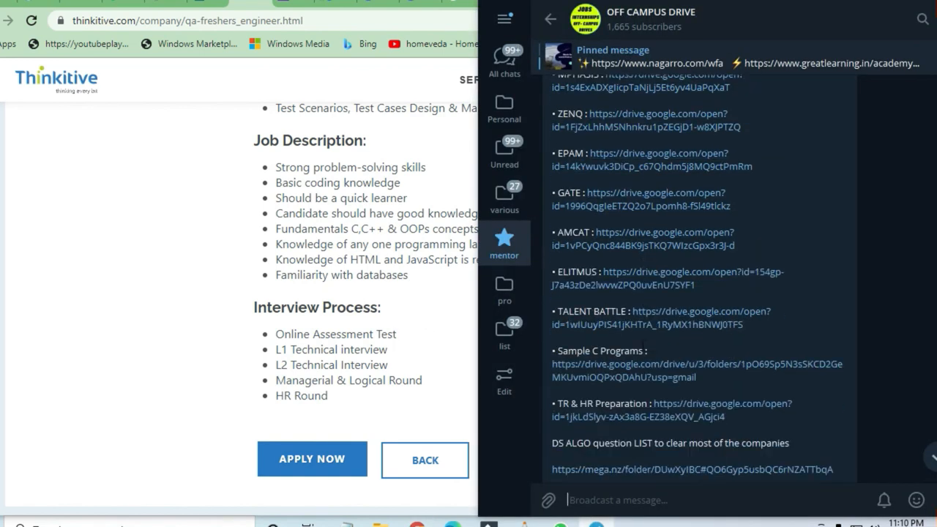